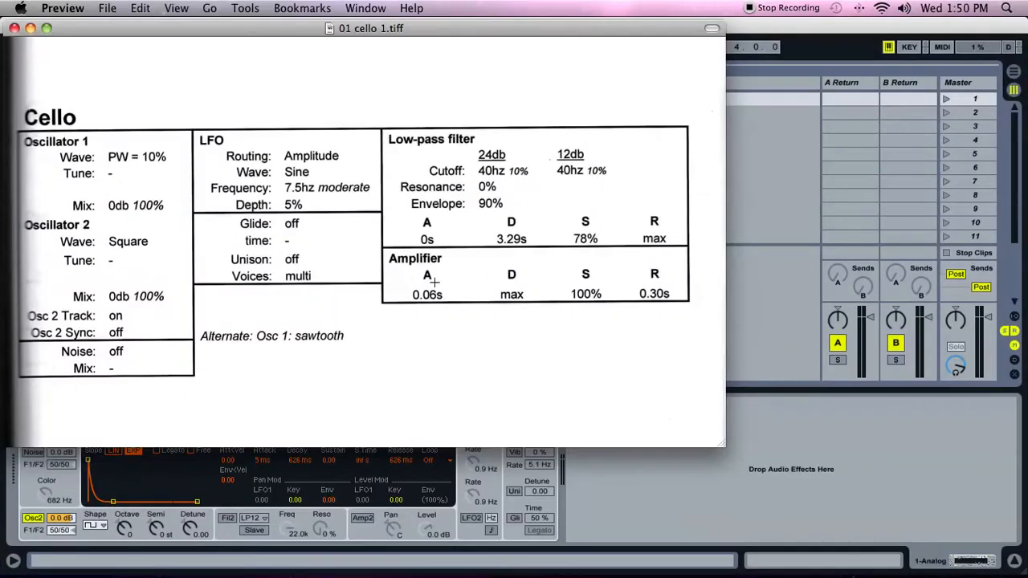
mouse_move(355, 128)
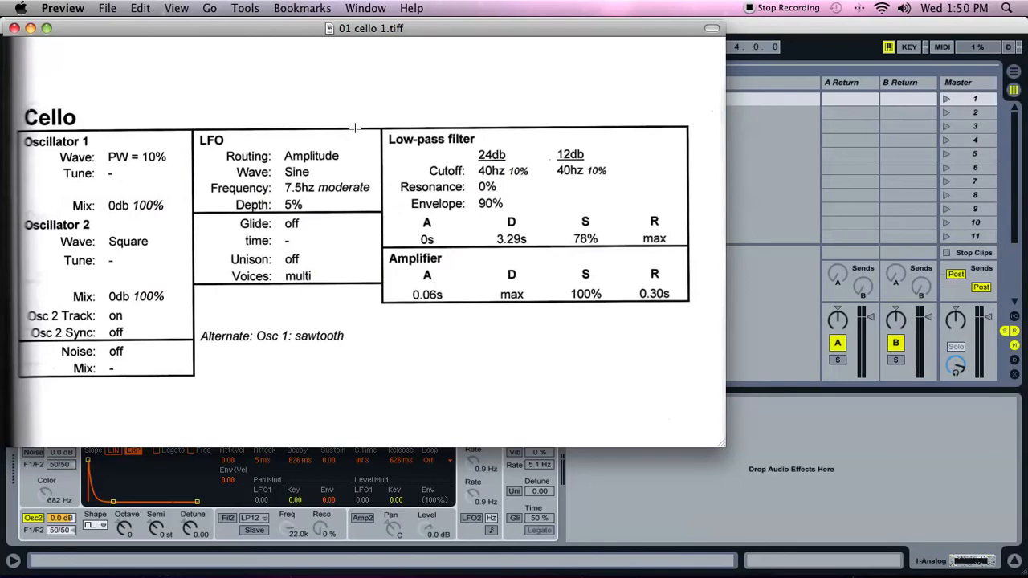
mouse_move(218, 302)
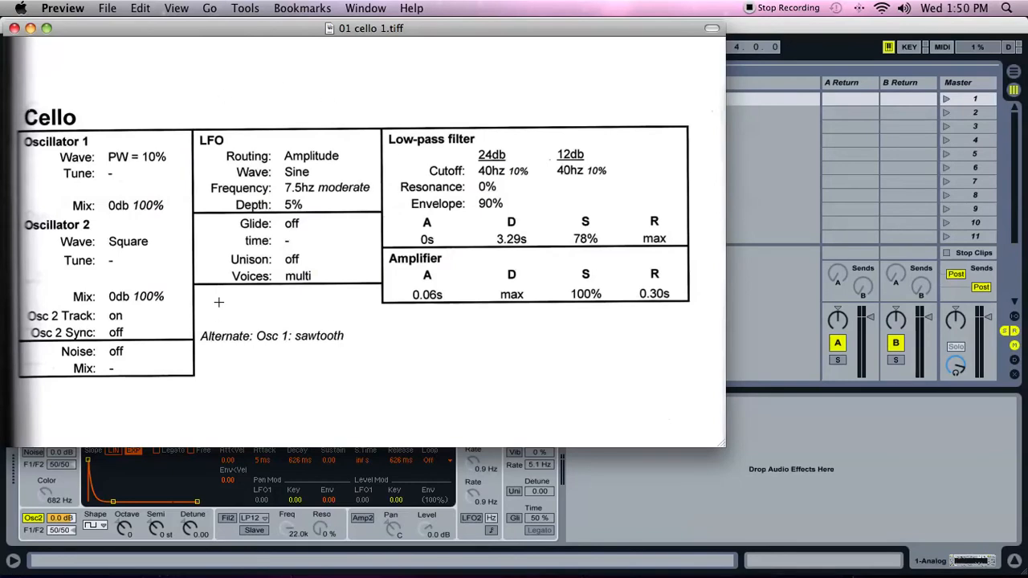
mouse_move(321, 328)
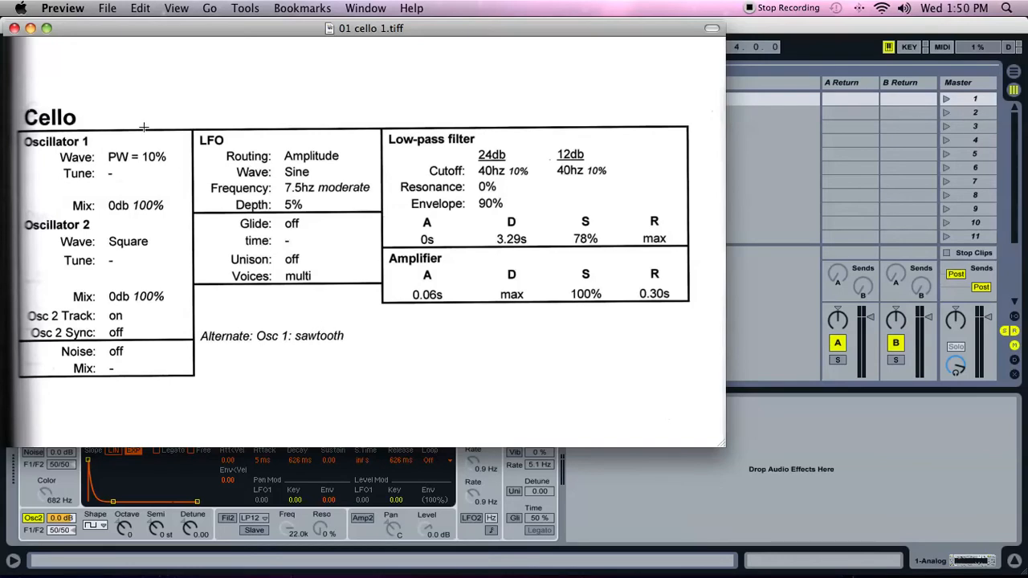
mouse_move(254, 138)
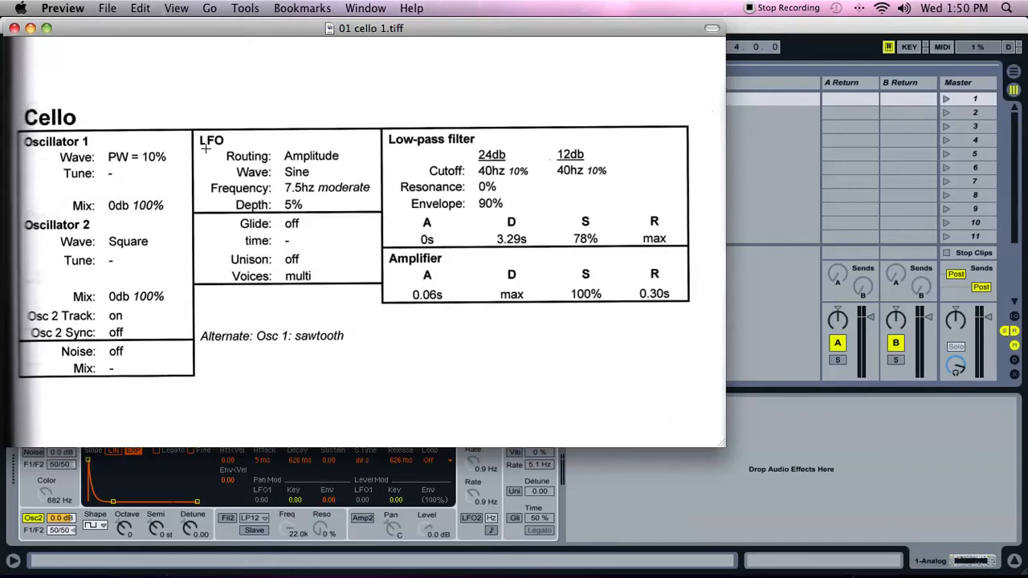
mouse_move(311, 175)
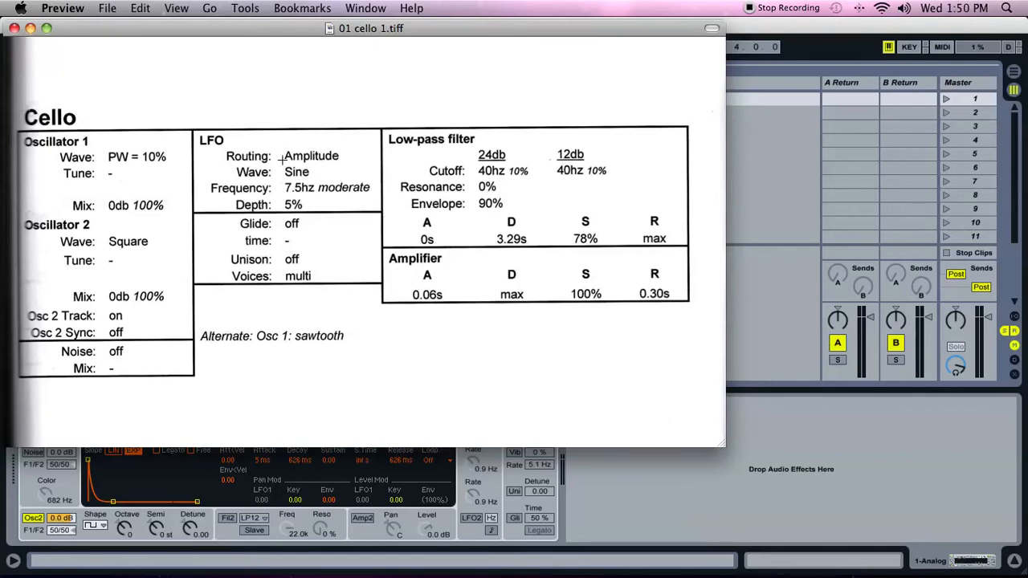
mouse_move(347, 151)
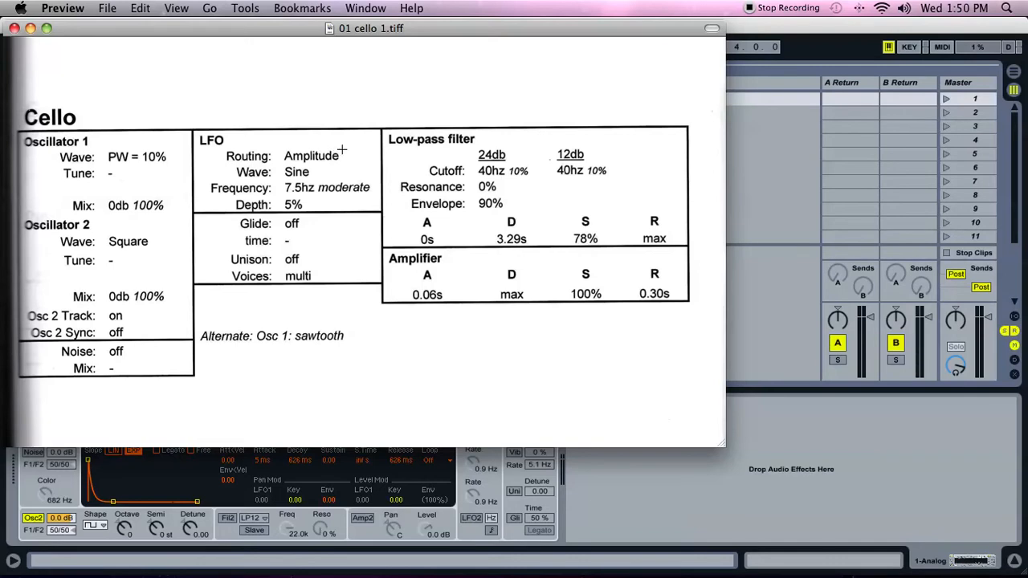
mouse_move(305, 166)
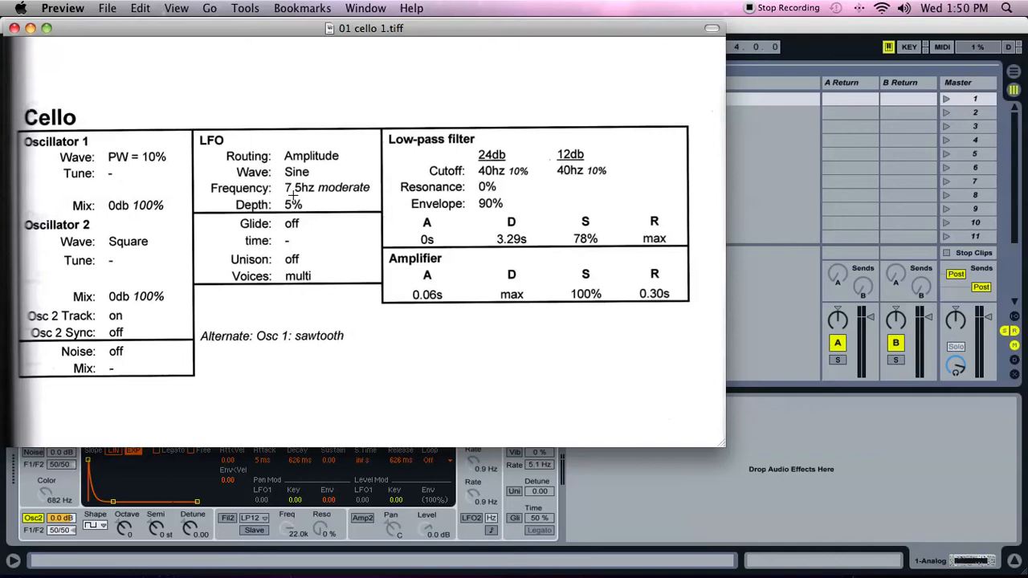
mouse_move(323, 196)
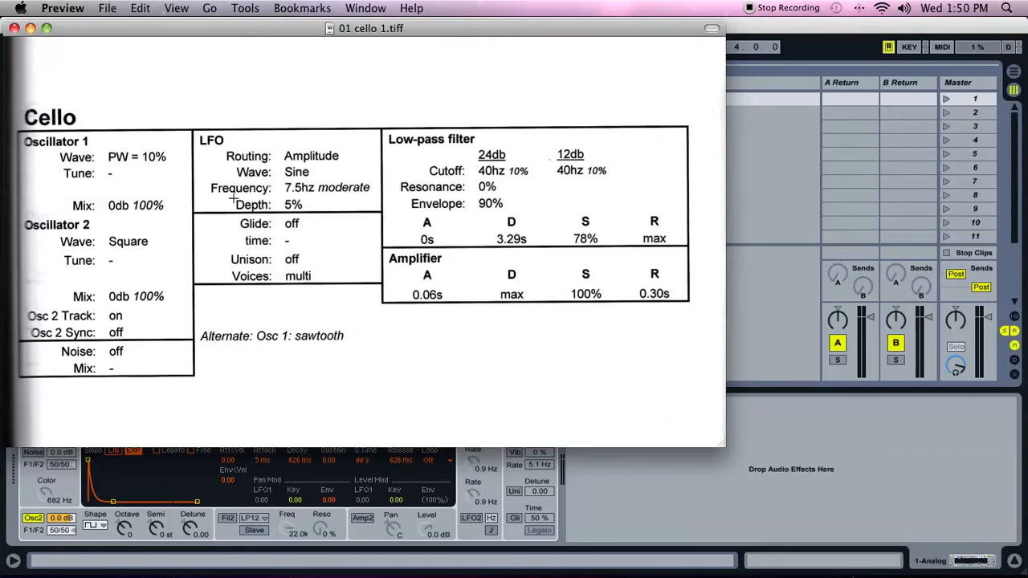
mouse_move(314, 205)
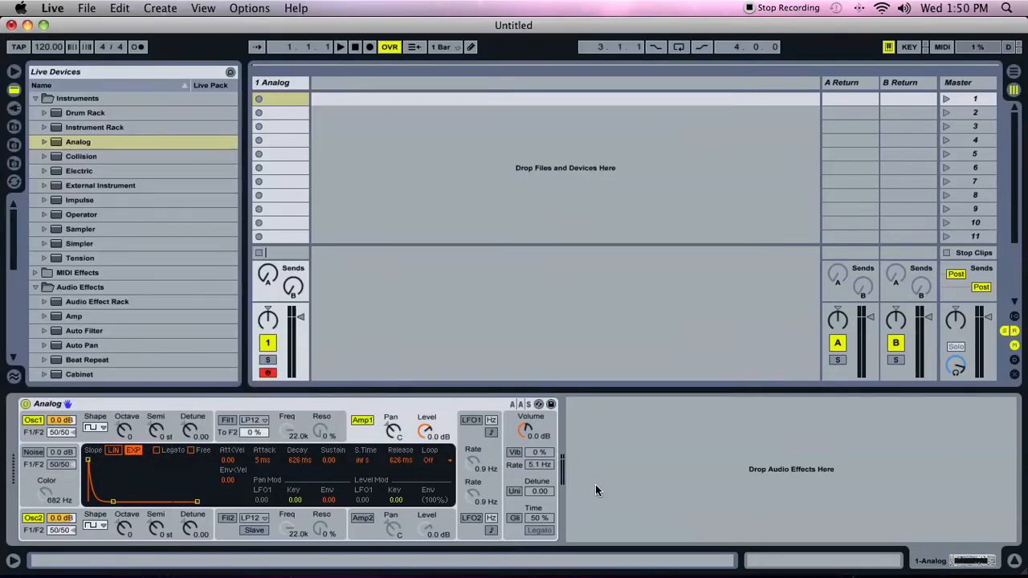
mouse_move(474, 440)
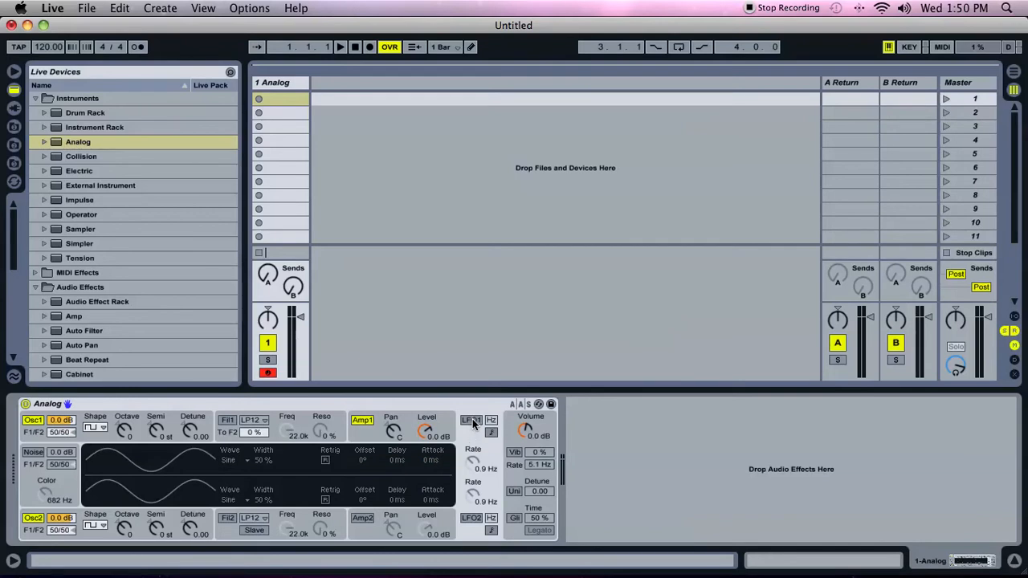
Switch on Analog's LFO 1 and dial its rate up through 4 and 8 Hz, settling at 7.5 Hz.
click(469, 421)
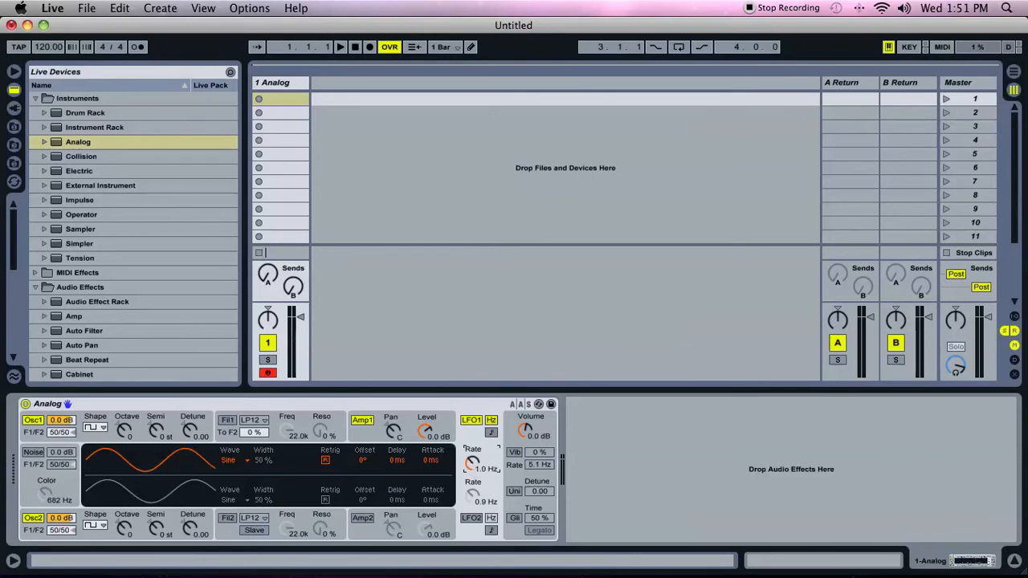
drag(473, 464, 472, 449)
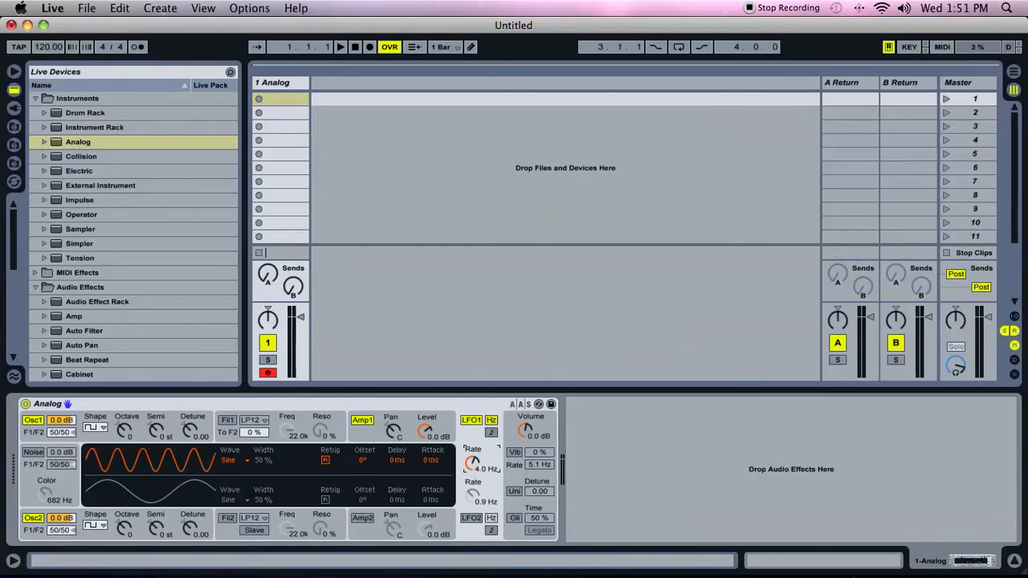
drag(472, 464, 472, 449)
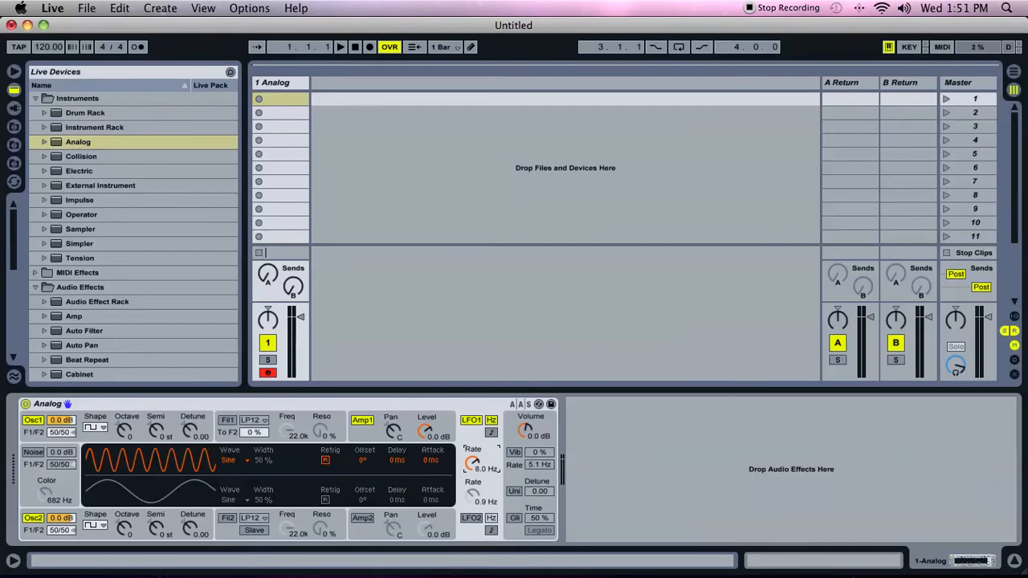
drag(472, 463, 472, 474)
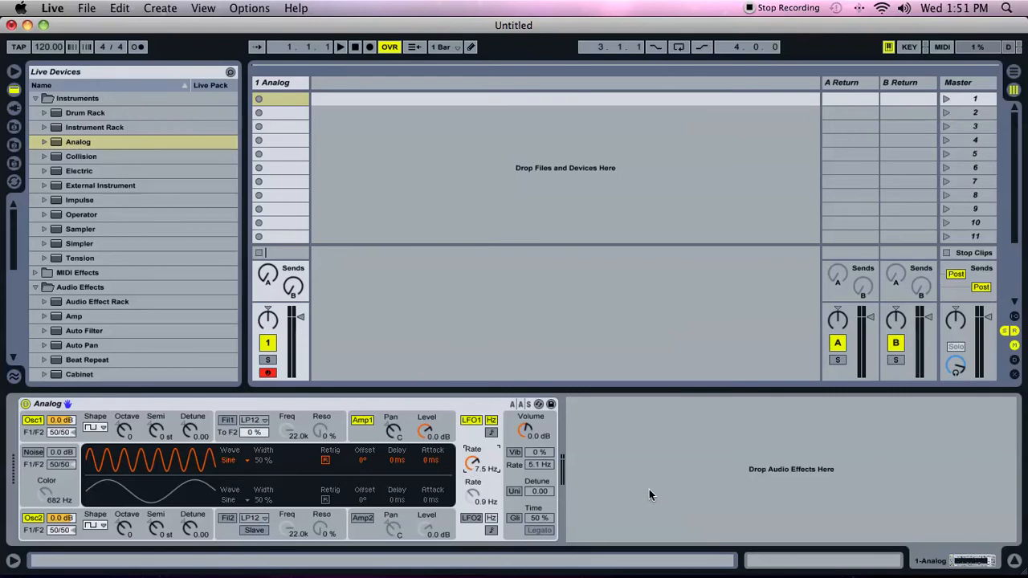
mouse_move(572, 517)
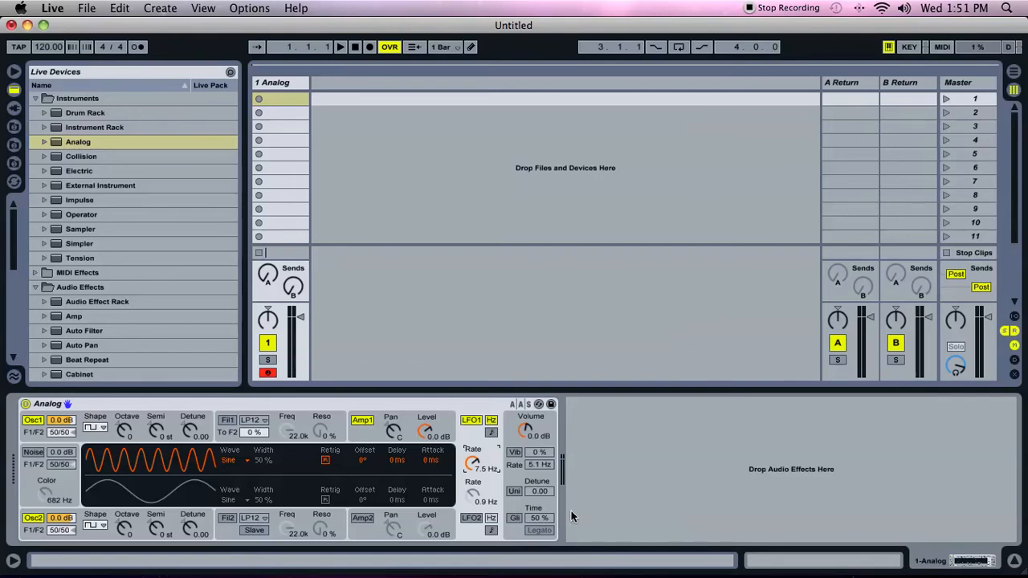
mouse_move(467, 465)
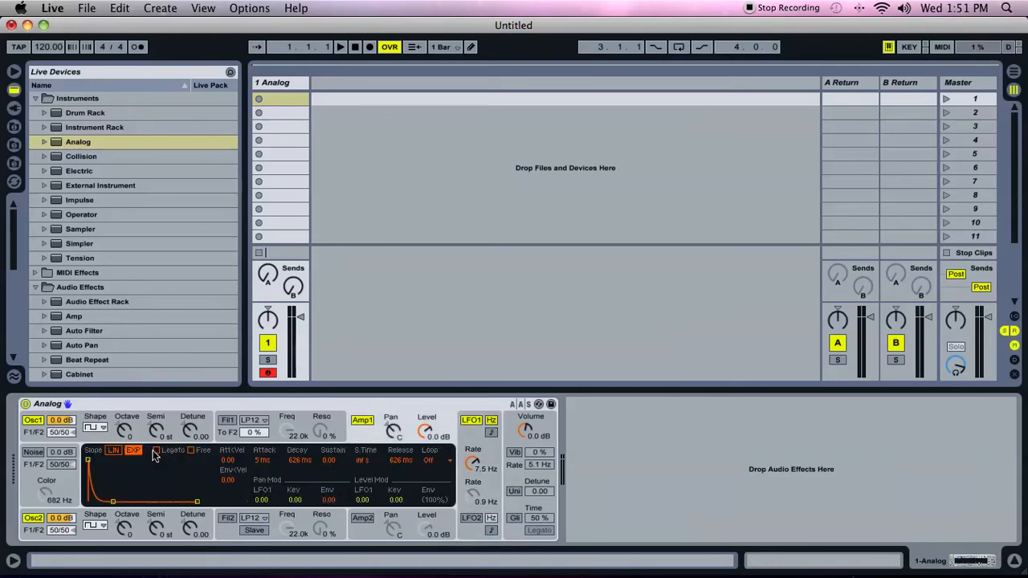
mouse_move(405, 465)
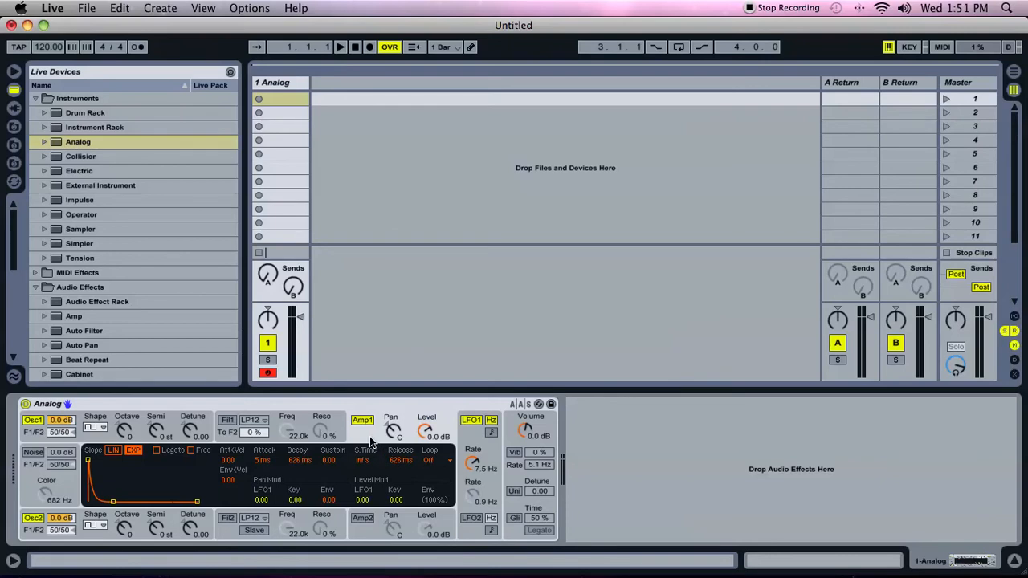
mouse_move(376, 469)
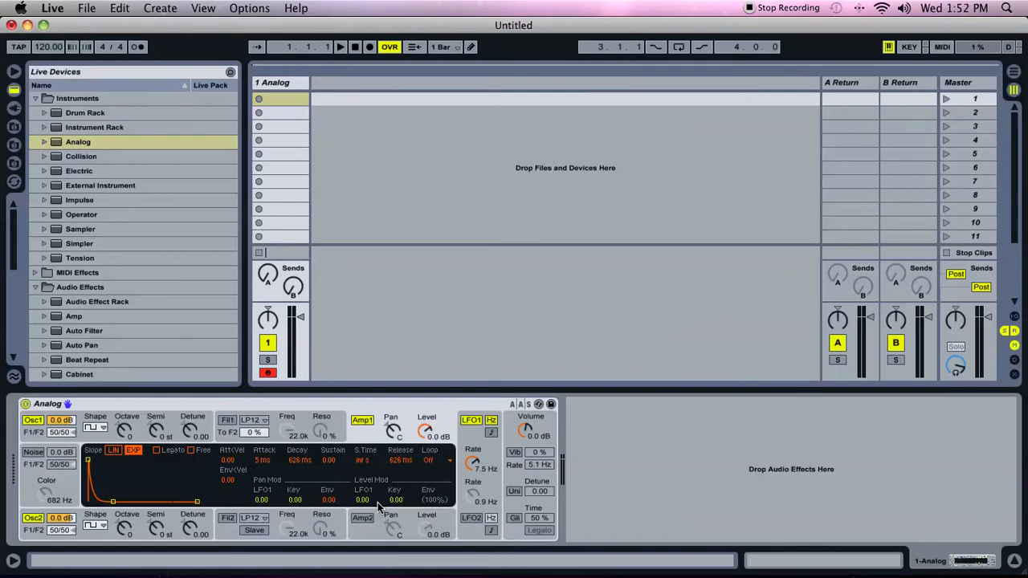
mouse_move(366, 502)
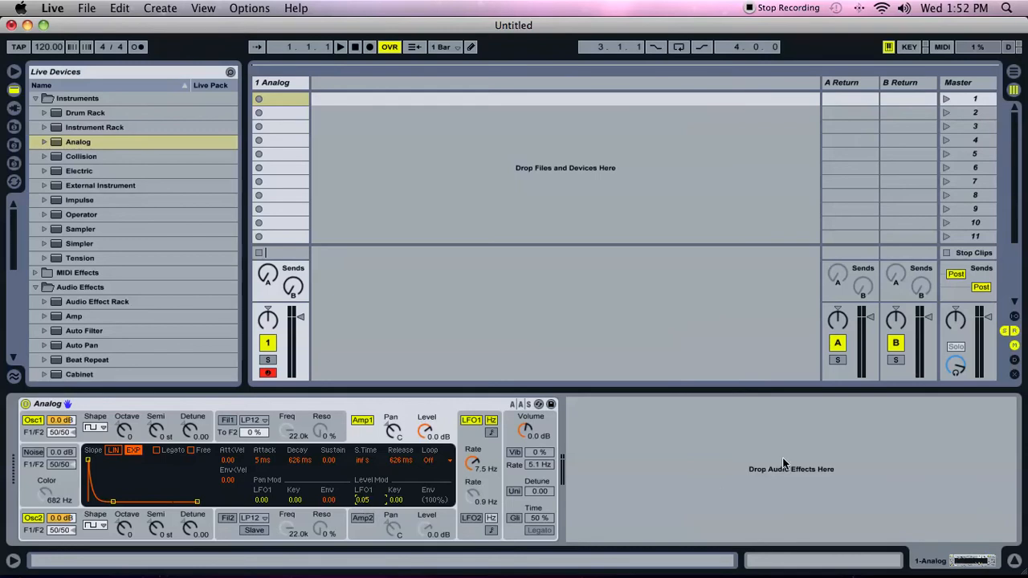
mouse_move(479, 440)
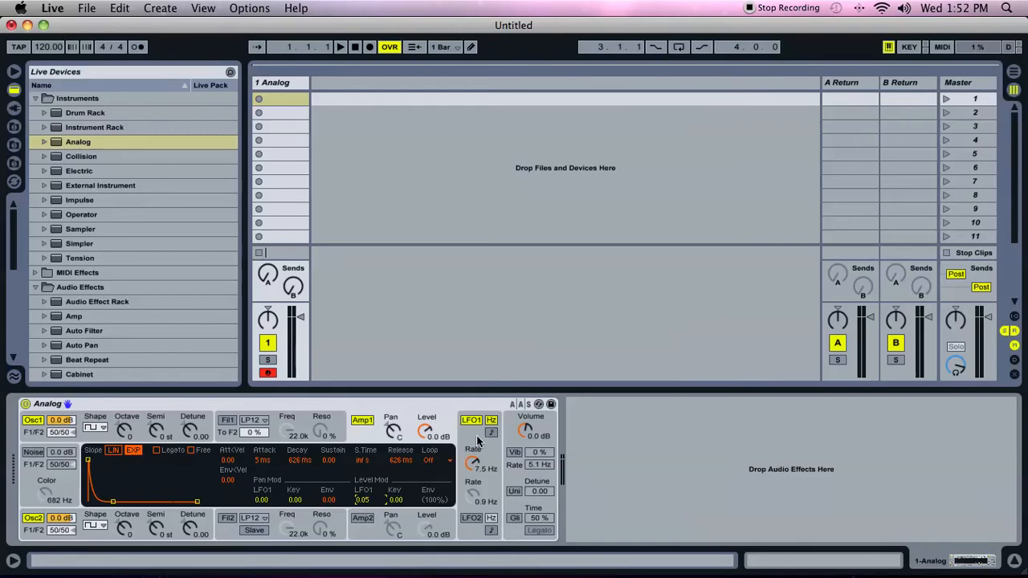
mouse_move(487, 480)
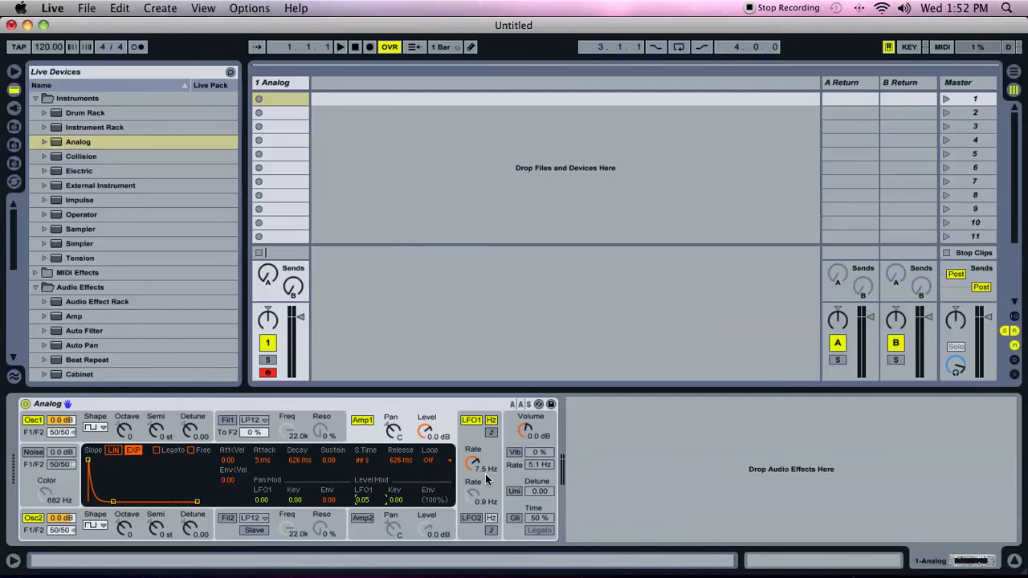
mouse_move(366, 451)
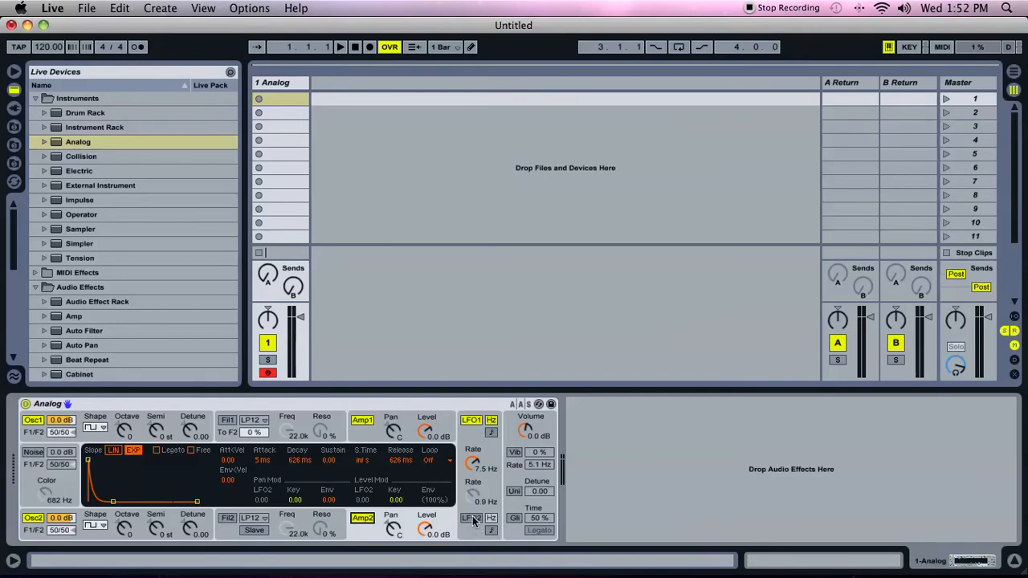
Bring the 01 cello 1.tiff recipe sheet in Preview to the front over the Live window.
click(472, 517)
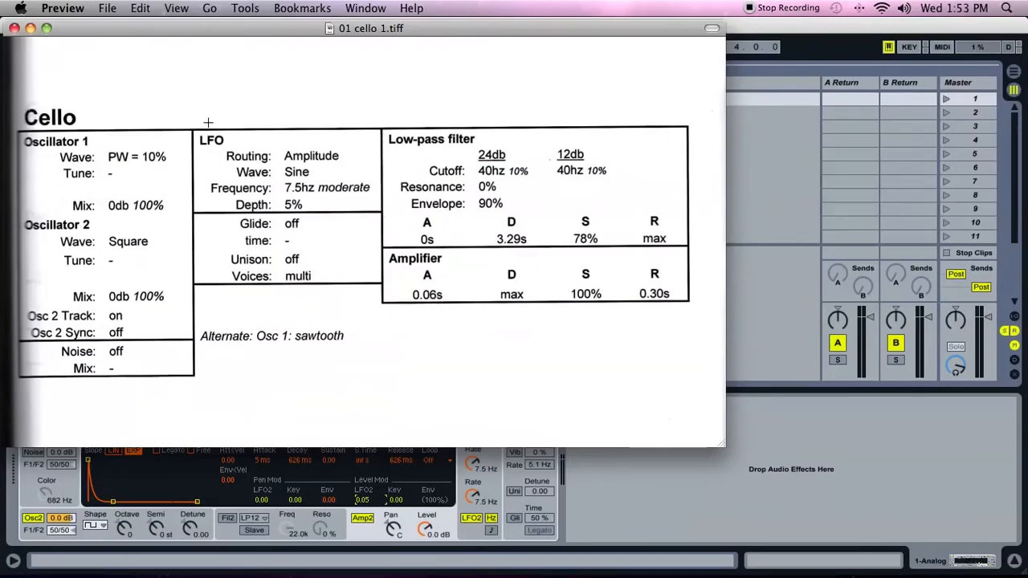
mouse_move(351, 204)
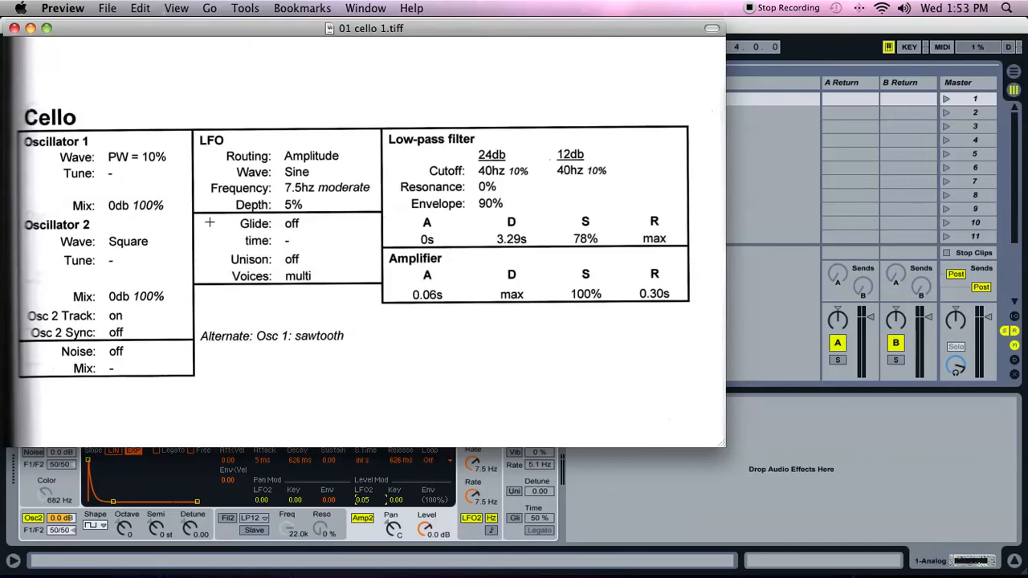
mouse_move(235, 165)
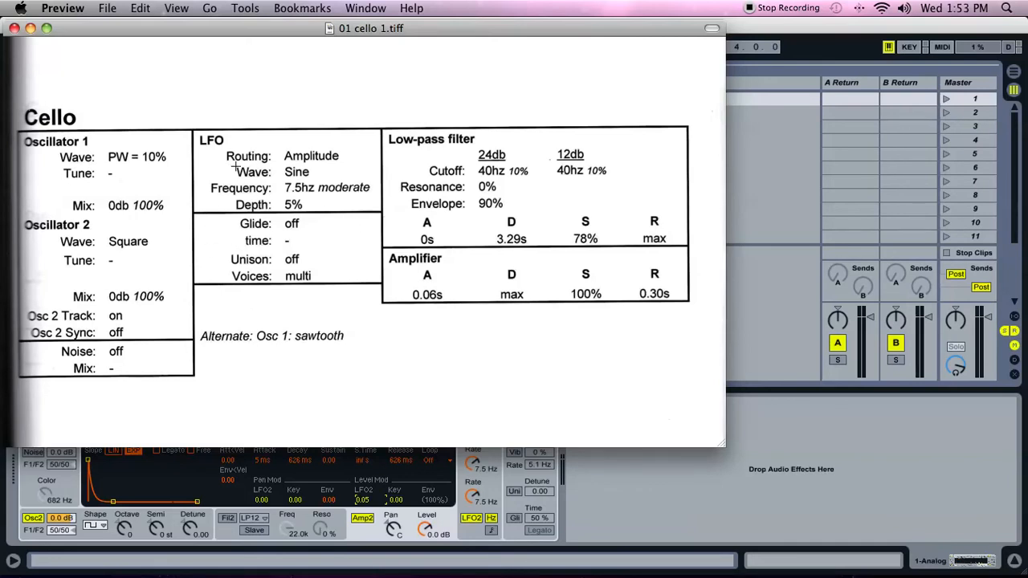
mouse_move(320, 225)
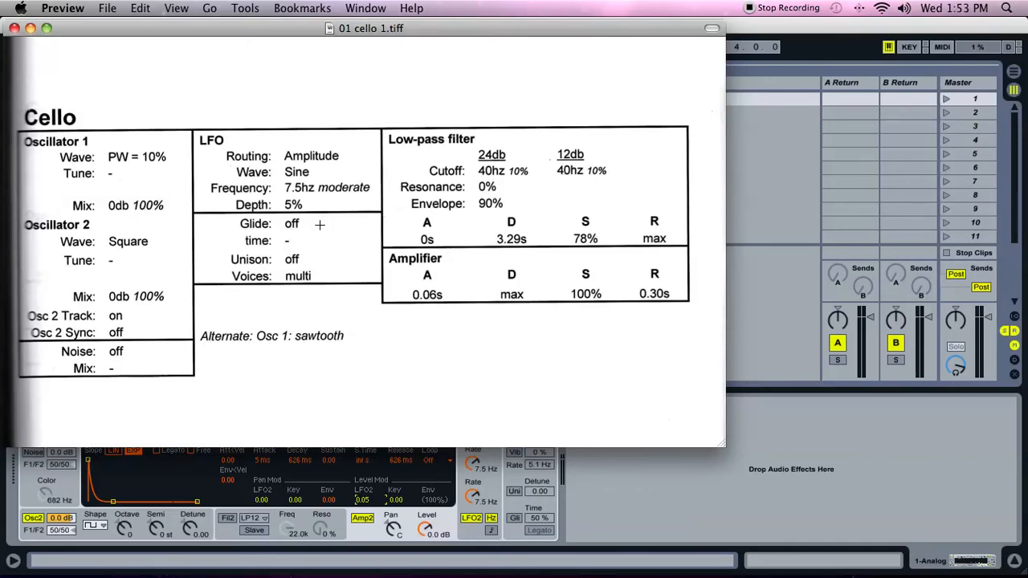
mouse_move(283, 252)
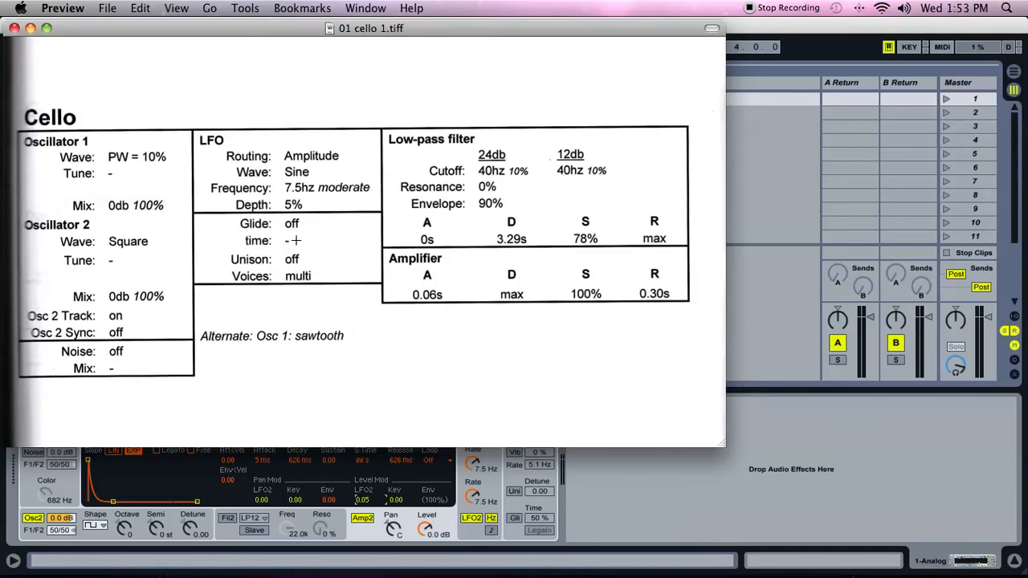
mouse_move(302, 241)
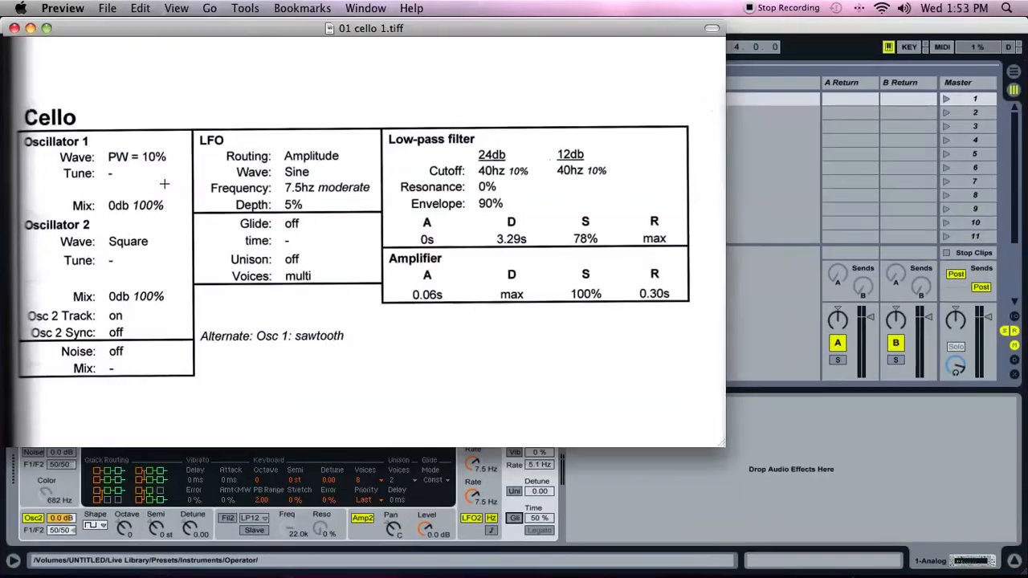
mouse_move(323, 240)
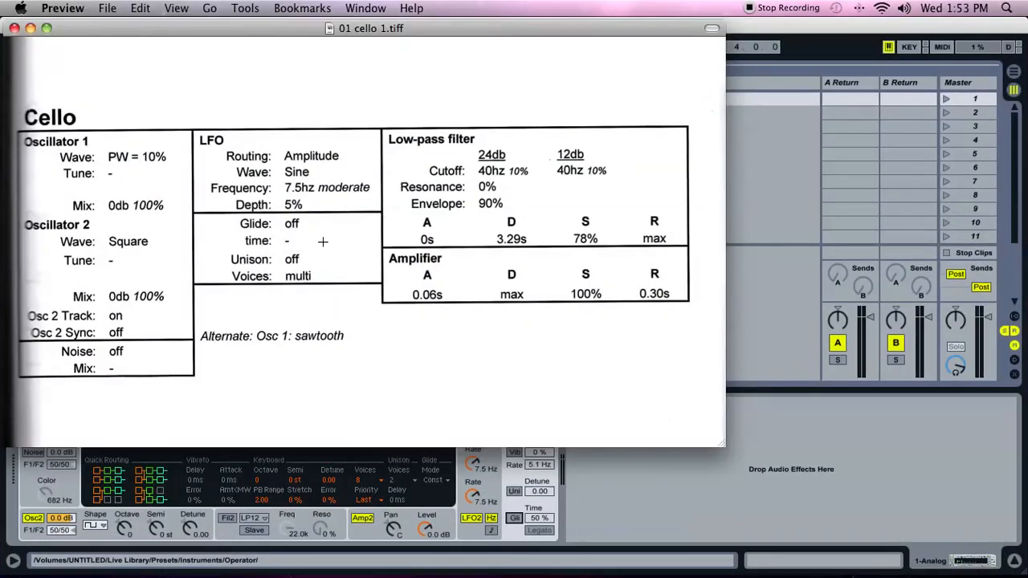
mouse_move(318, 264)
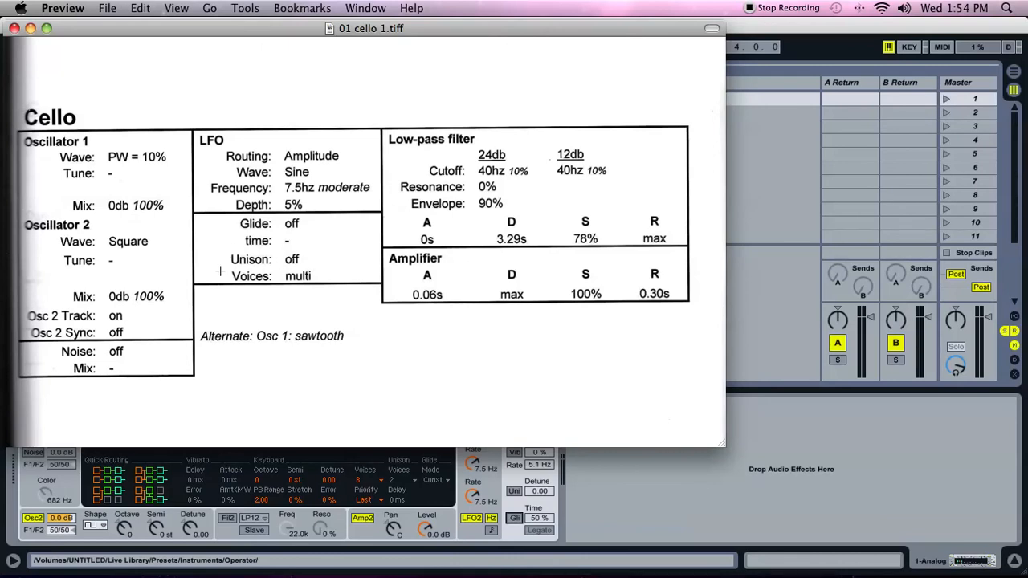
mouse_move(321, 292)
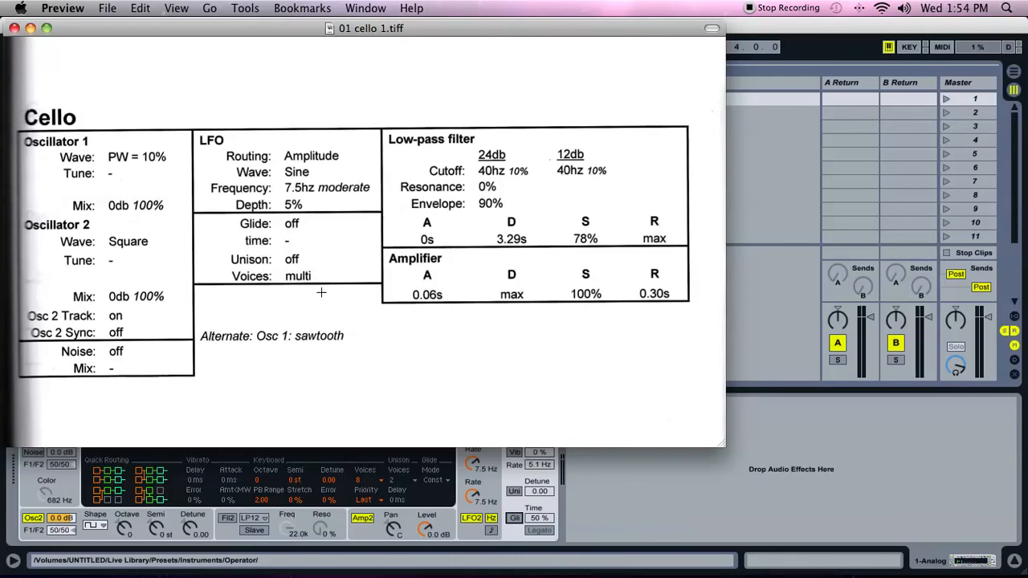
mouse_move(583, 478)
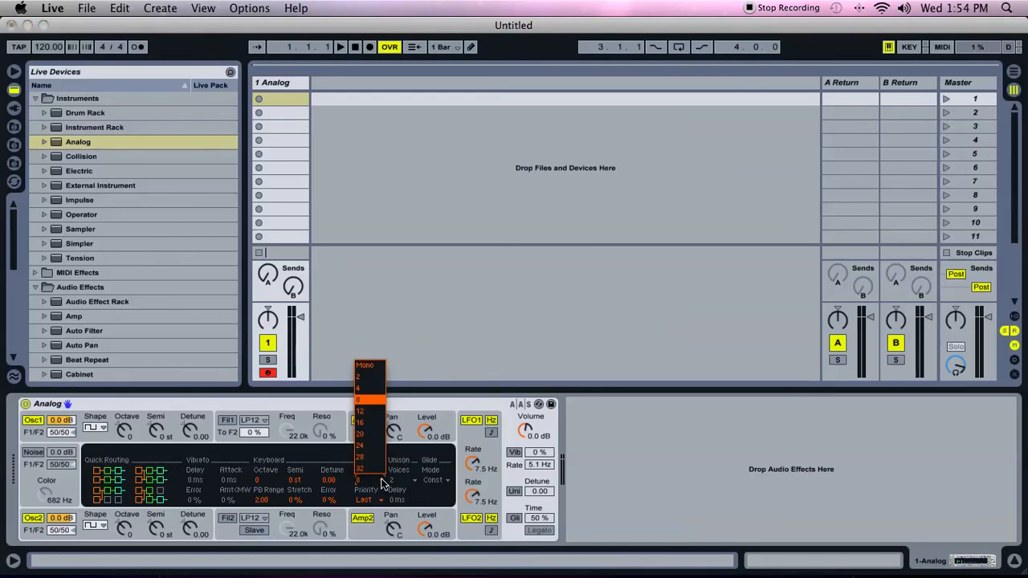
mouse_move(368, 371)
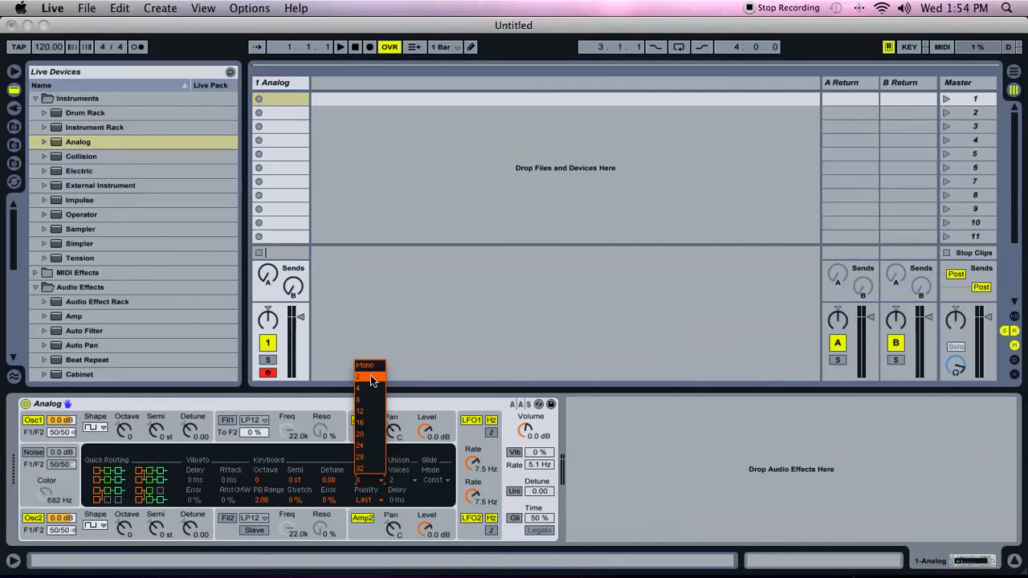
mouse_move(371, 399)
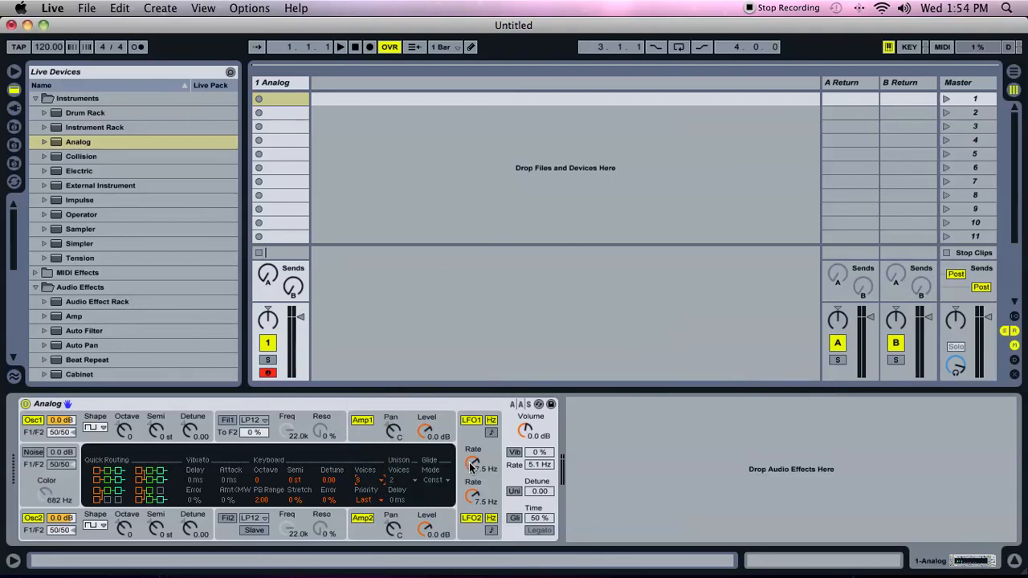
mouse_move(400, 463)
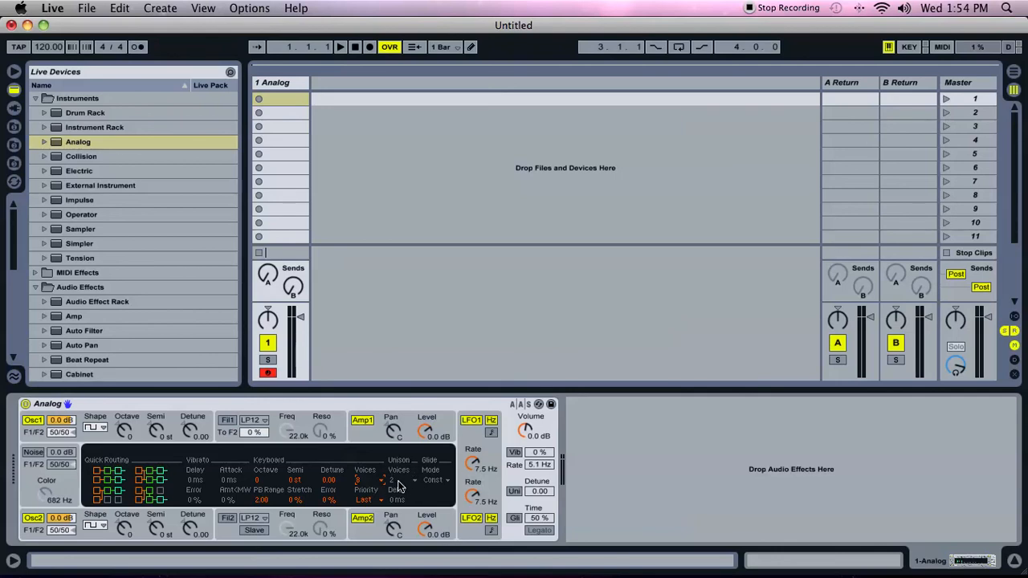
click(399, 479)
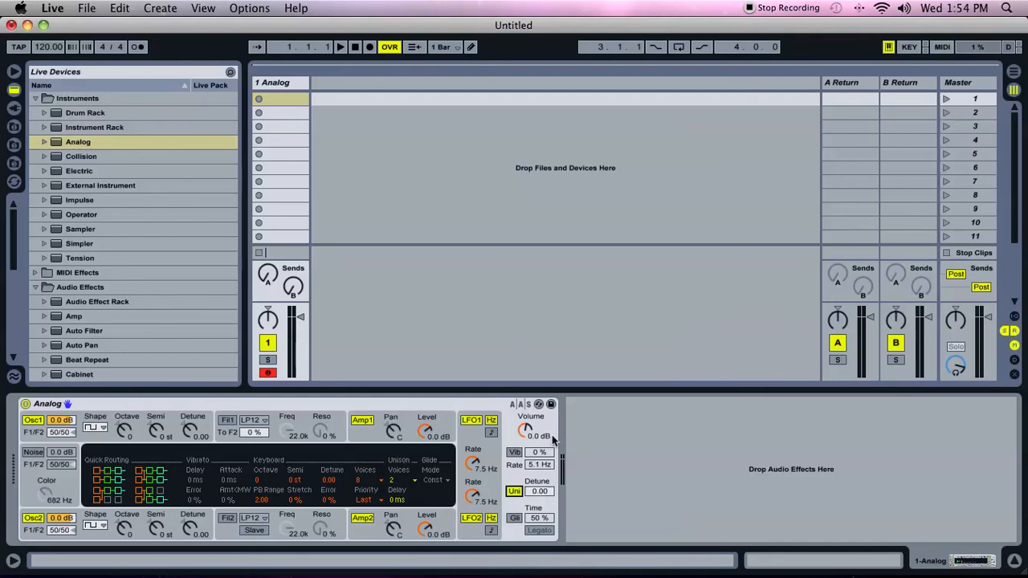
mouse_move(418, 480)
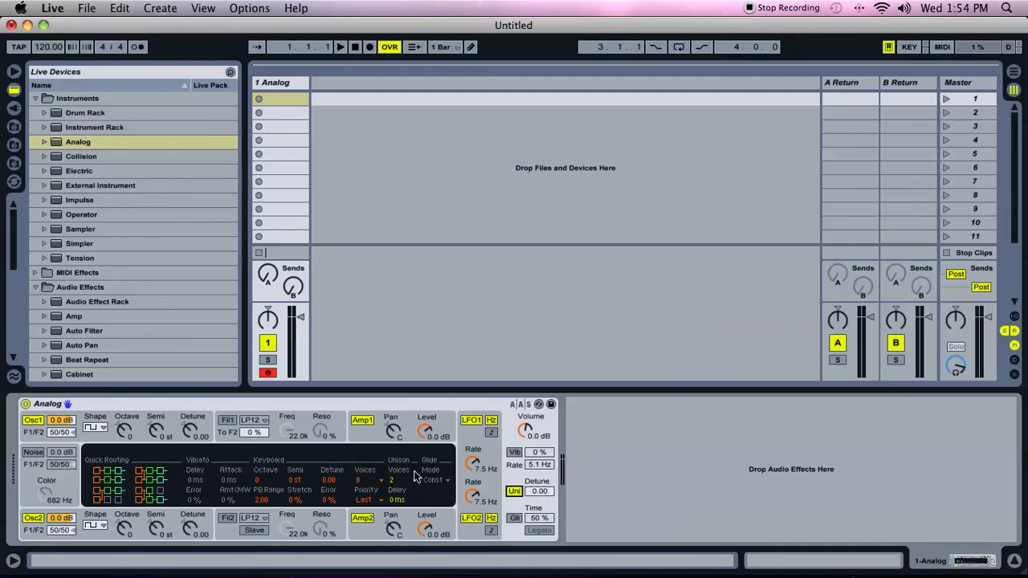
mouse_move(417, 485)
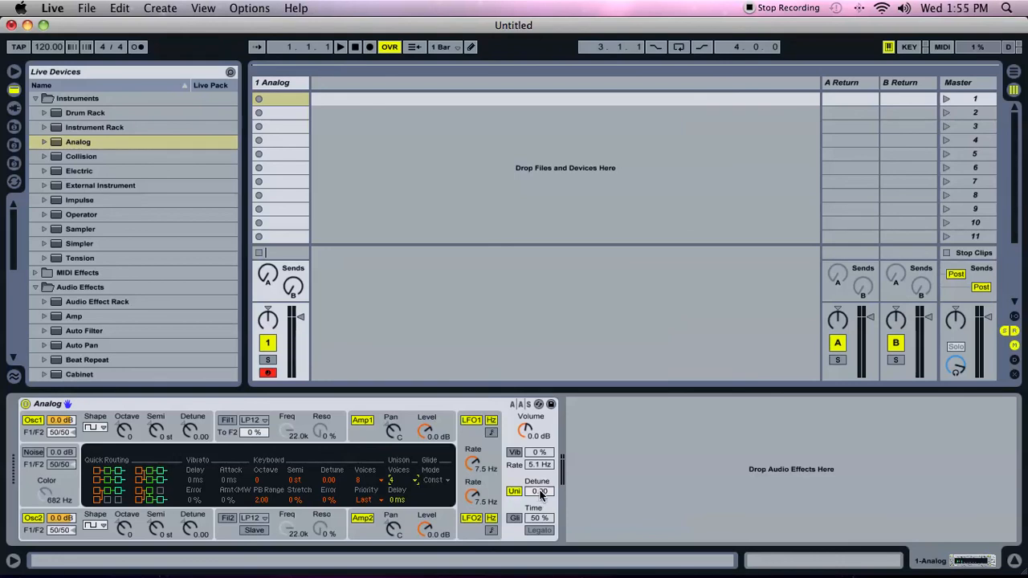
mouse_move(543, 491)
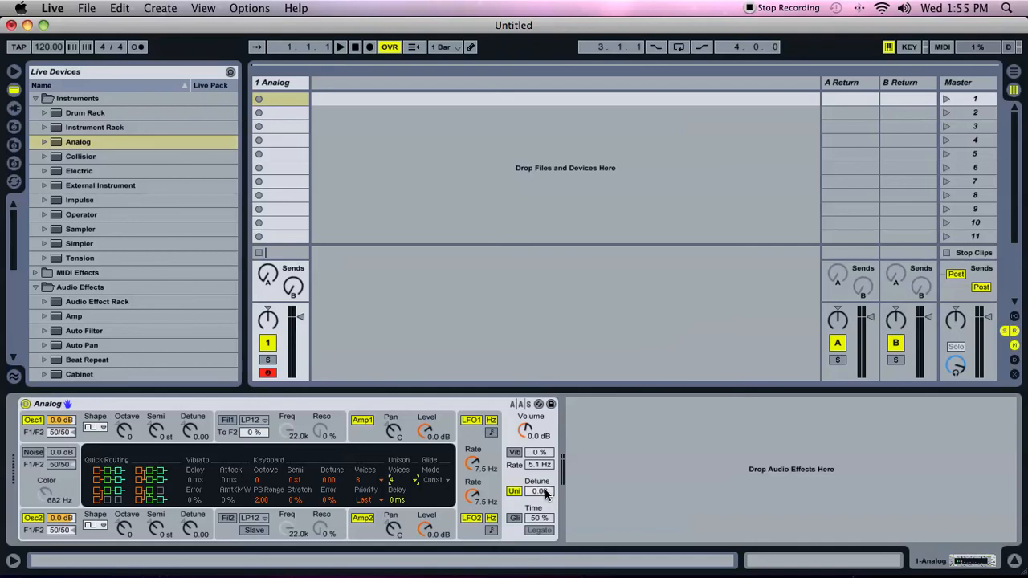
mouse_move(398, 501)
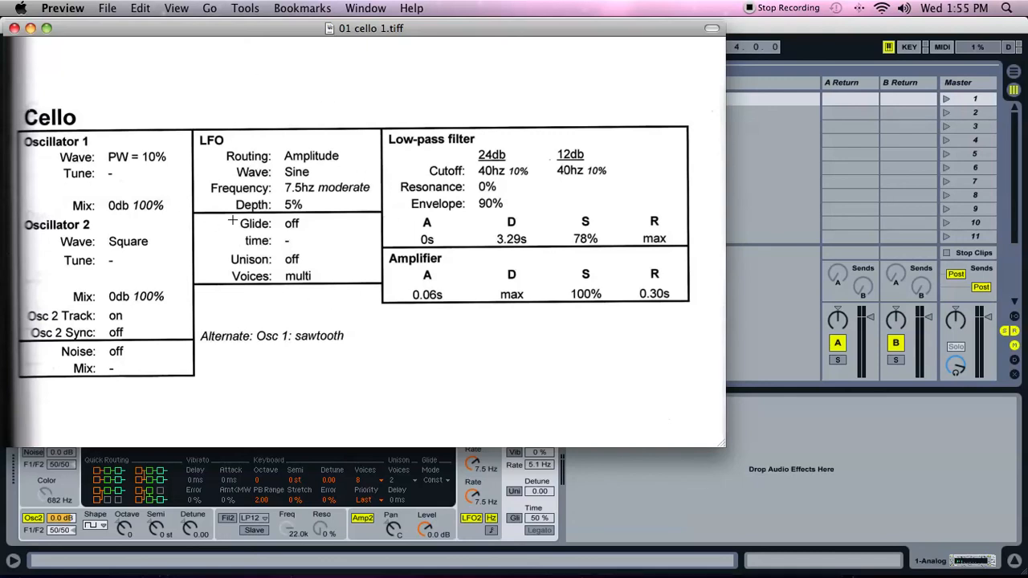
mouse_move(609, 498)
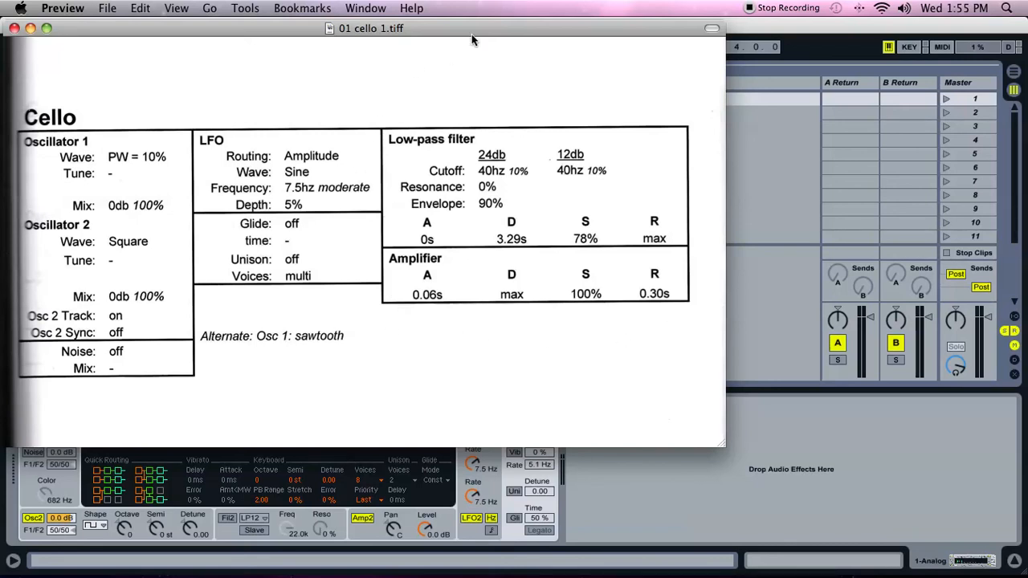
mouse_move(464, 86)
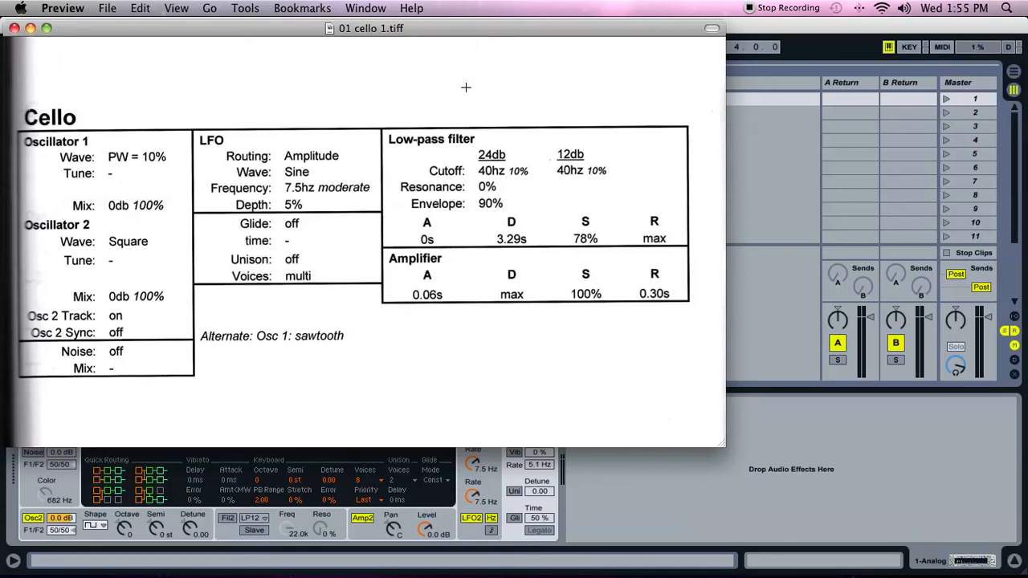